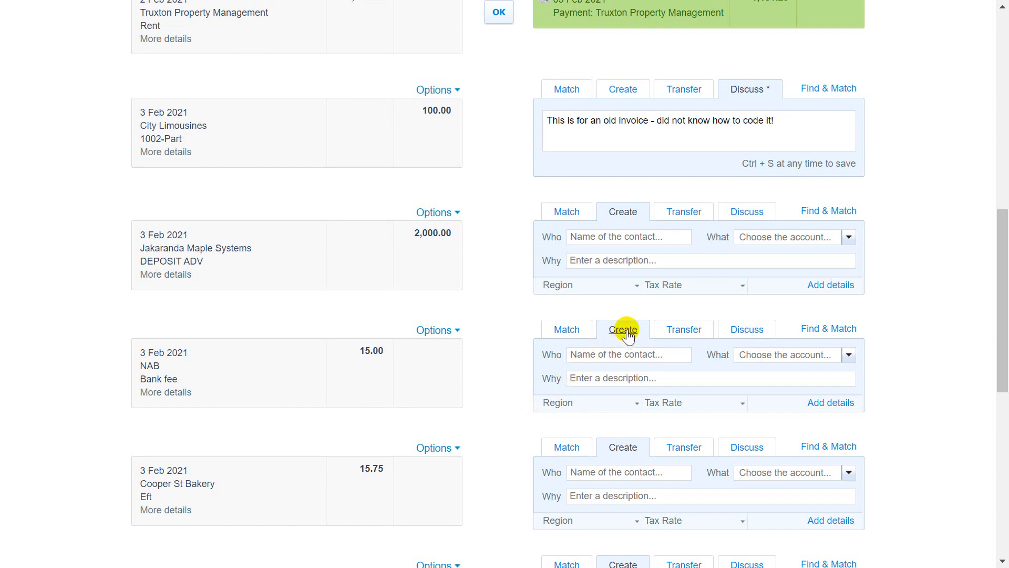
pyautogui.moveTo(617, 353)
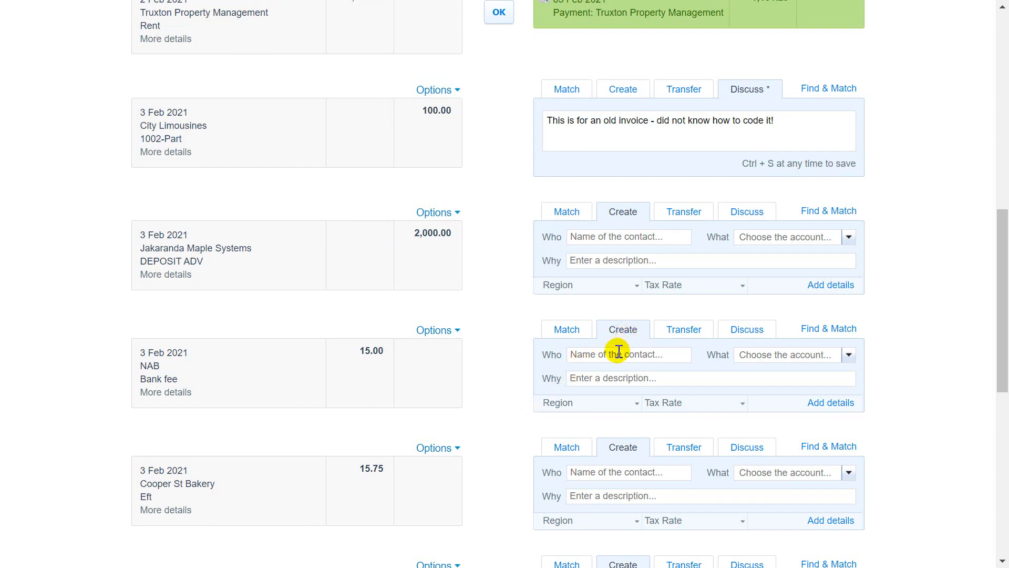
# Enter NAB as the contact on the $15.00 bank fee line.
pyautogui.write('NAB')
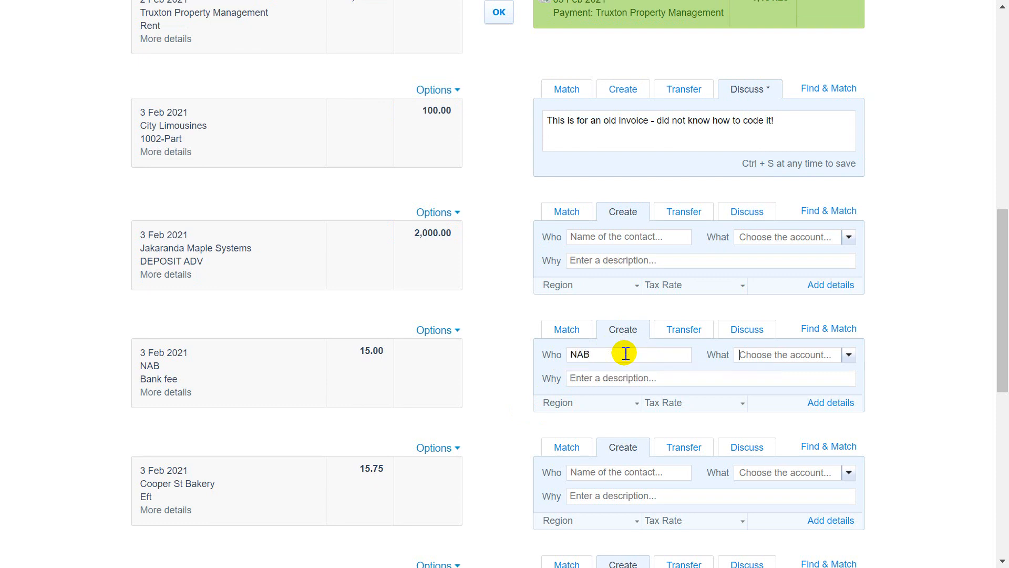
pyautogui.moveTo(910, 356)
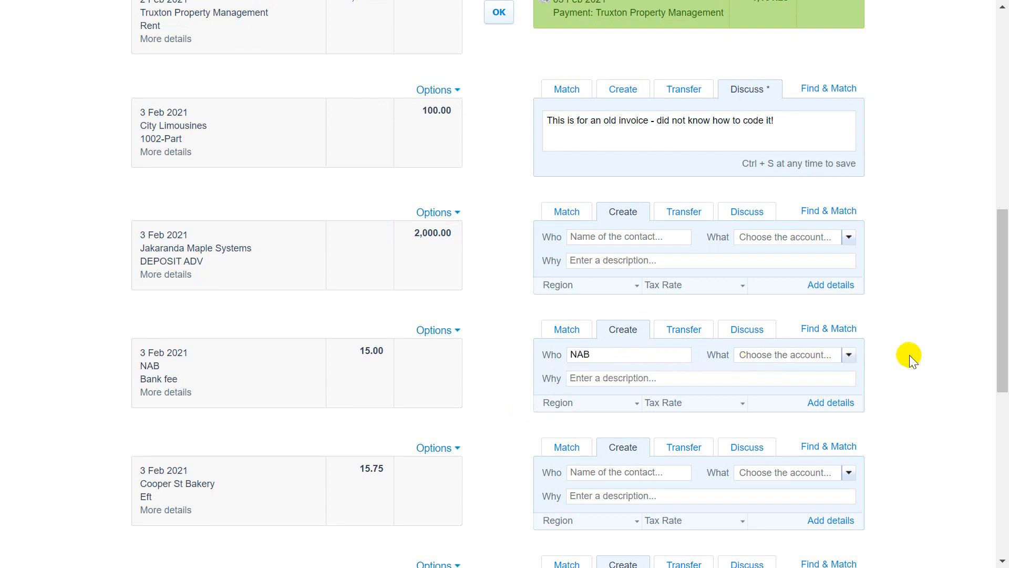
# Assign account 404 - Bank Fees and add the description 'Account fees'.
pyautogui.write('bank')
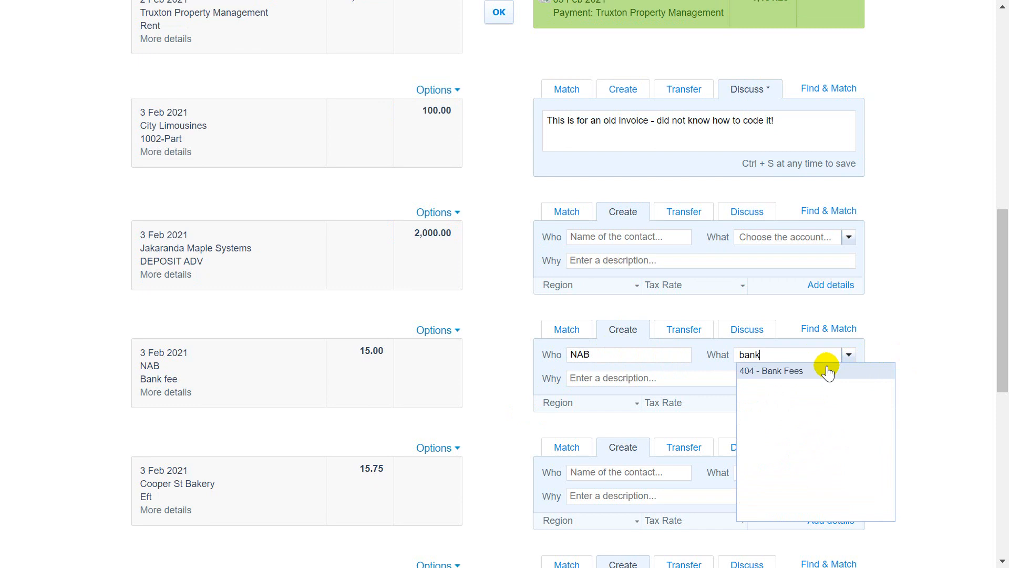
pyautogui.click(771, 371)
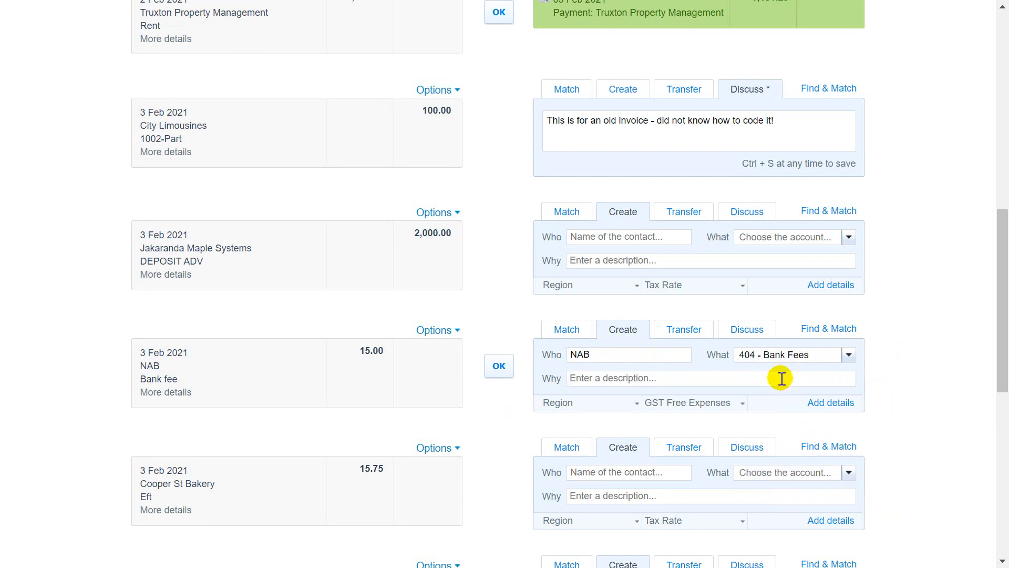
pyautogui.write('Account')
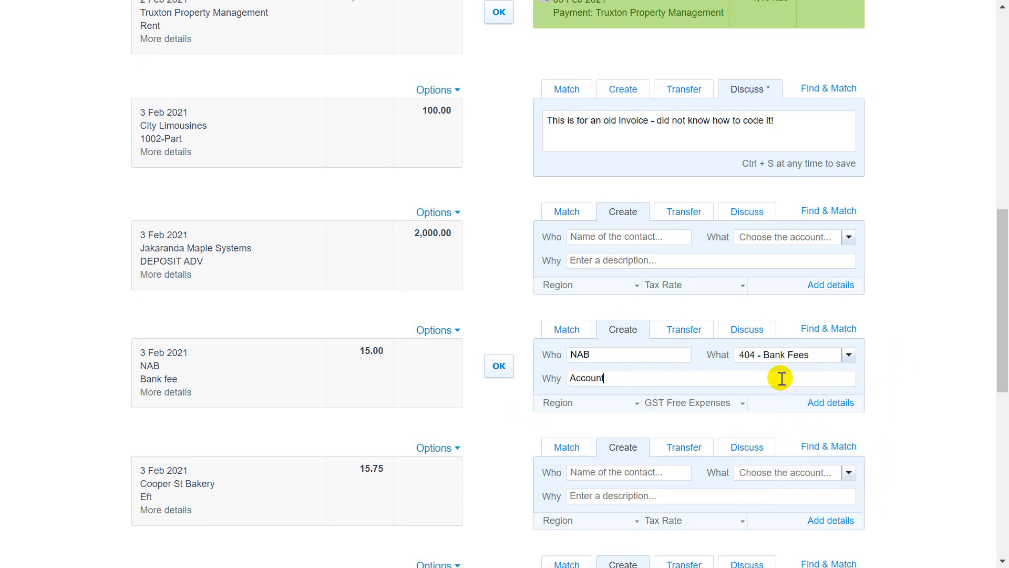
pyautogui.write('fees')
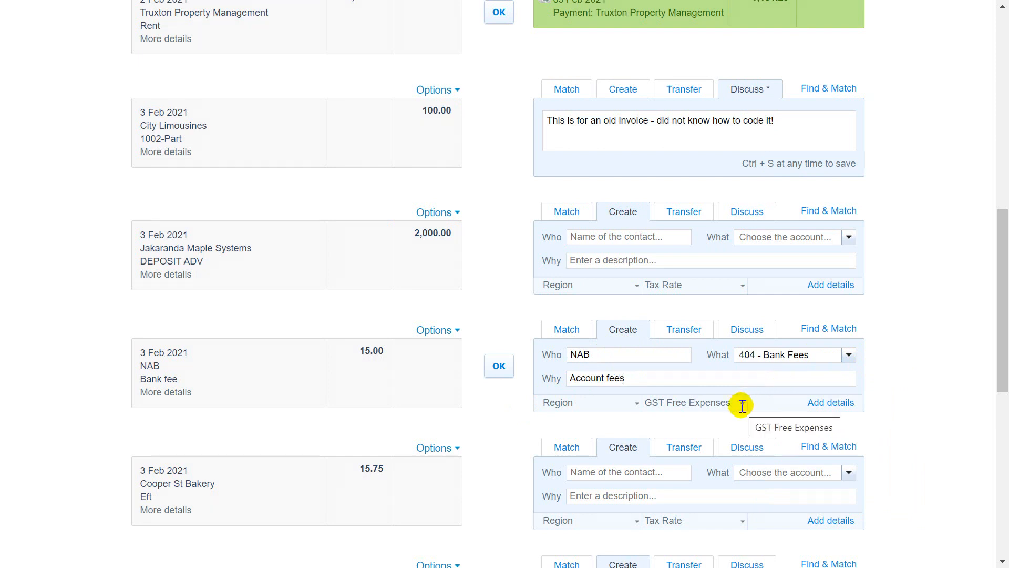
# Set the tax rate to GST Free Expenses and reconcile the $15.00 NAB fee.
pyautogui.click(586, 402)
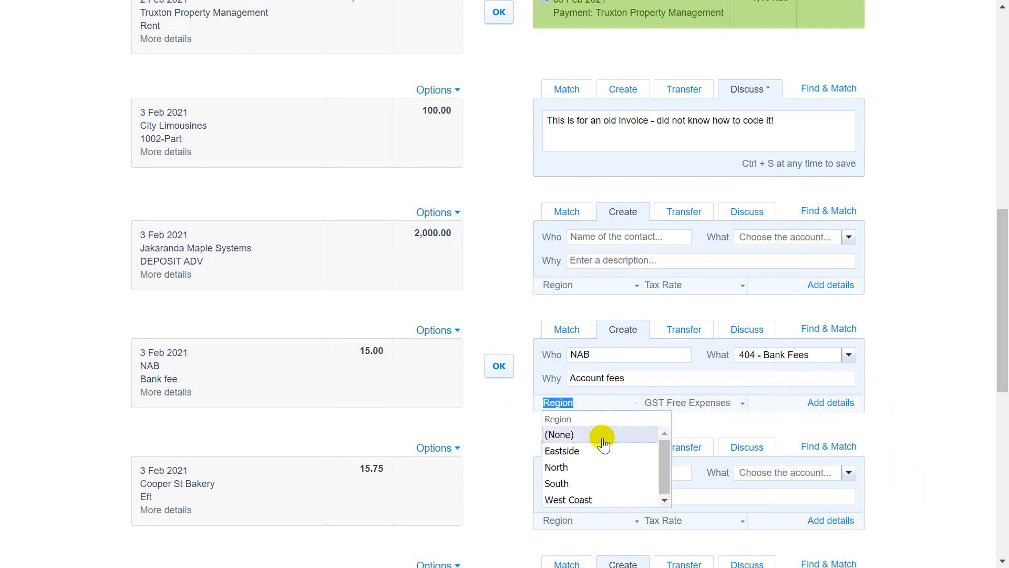
pyautogui.moveTo(591, 424)
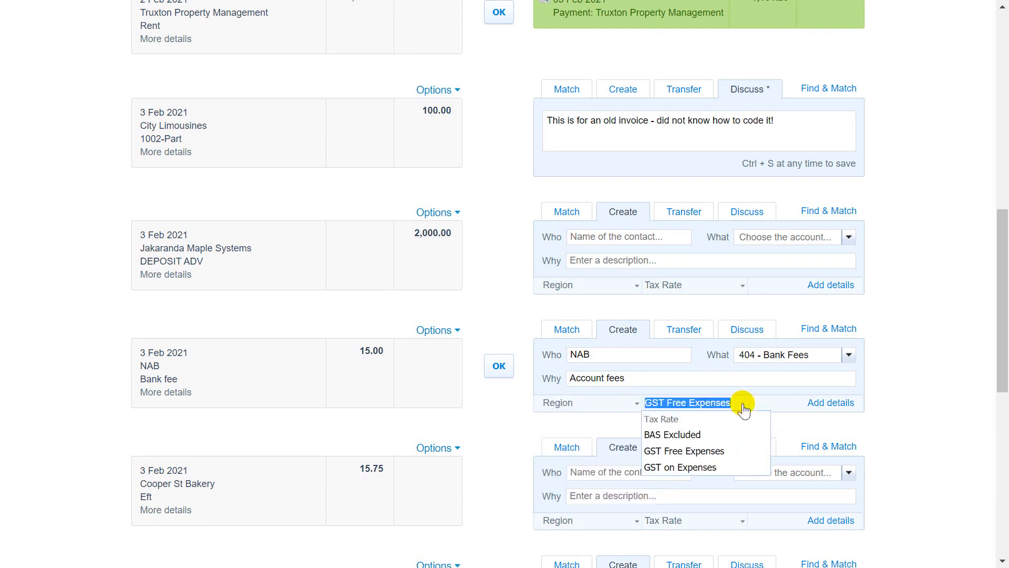
pyautogui.moveTo(694, 451)
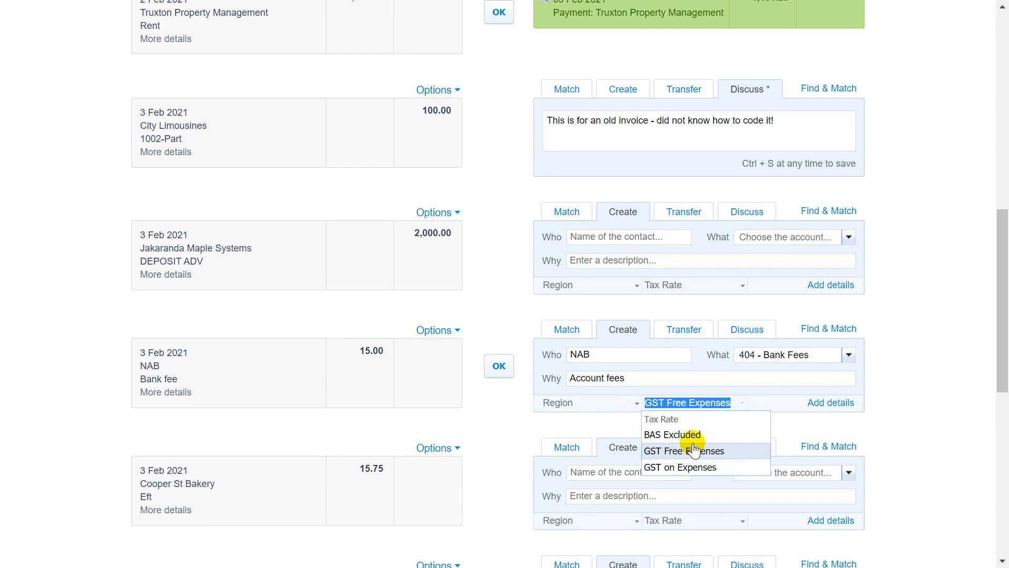
pyautogui.click(681, 451)
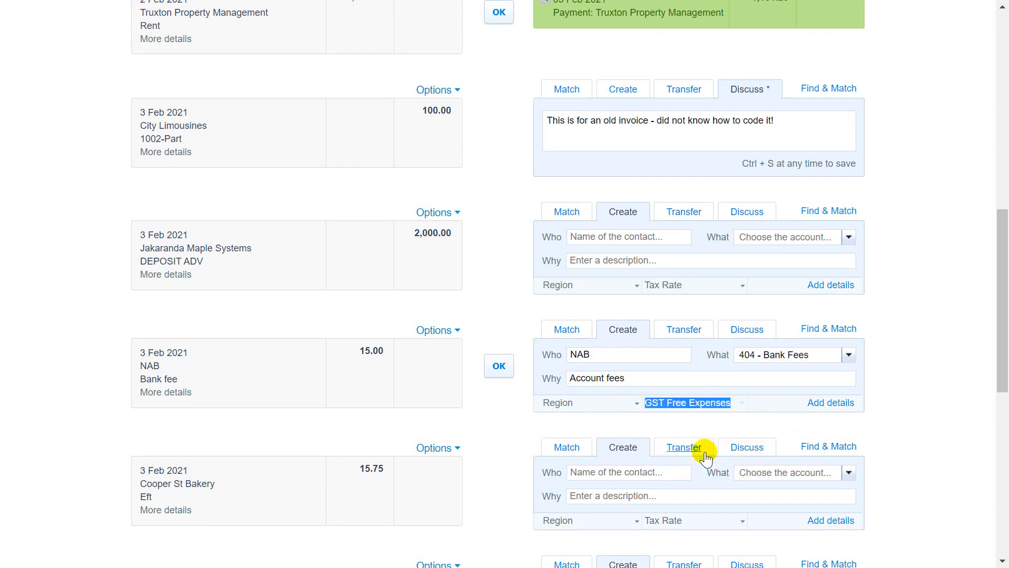
pyautogui.moveTo(517, 432)
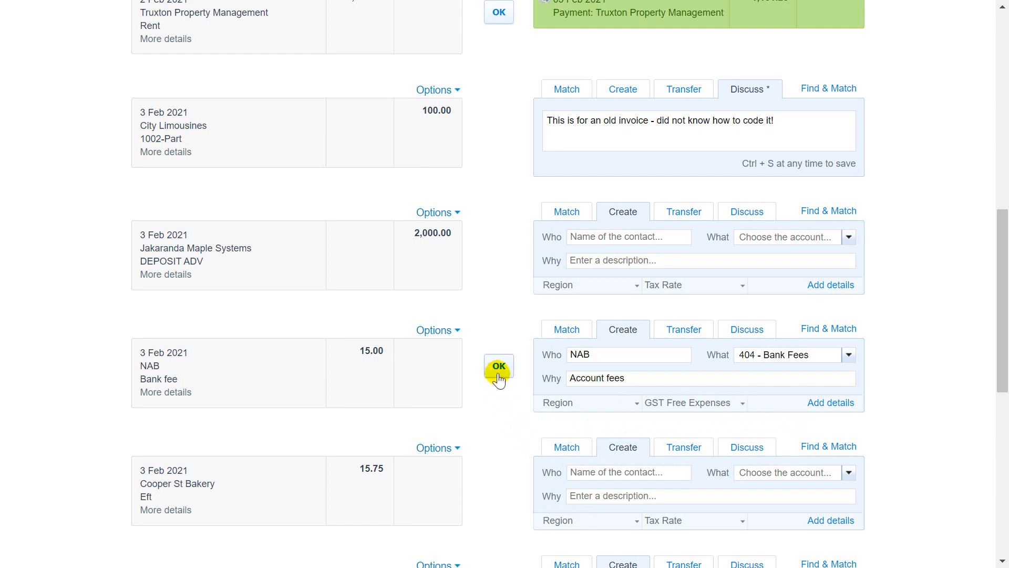
pyautogui.click(499, 366)
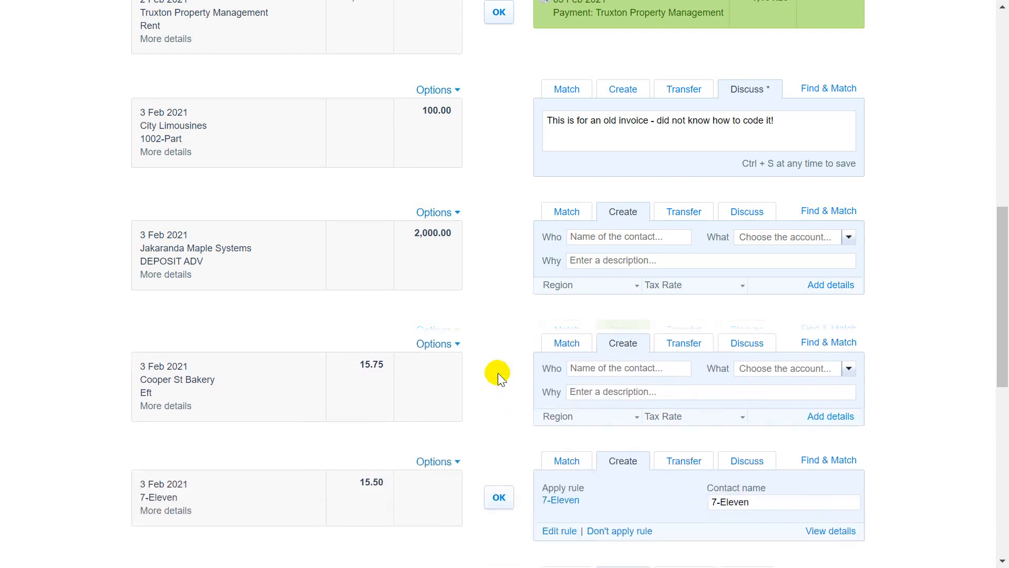